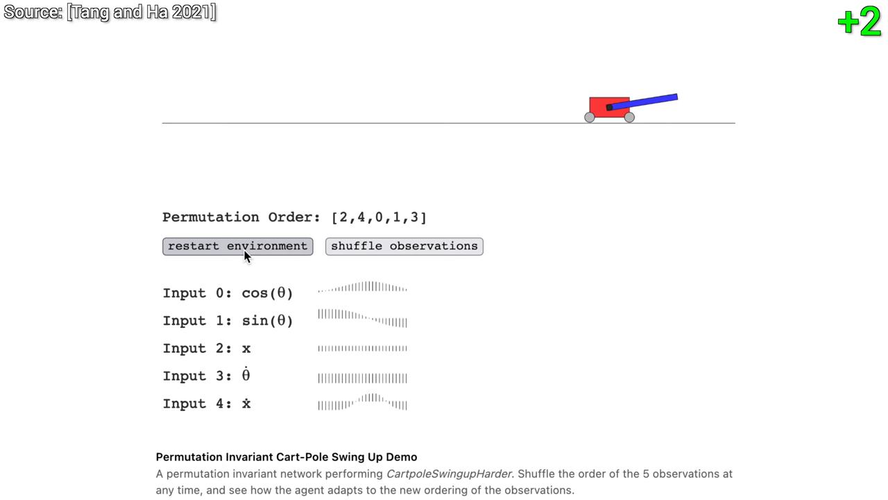
- Restart the cart-pole run, let the pole swing upright, then reshuffle the five observations to [2,0,1,3,4]
{"action": "left_click", "coordinate": [237, 246]}
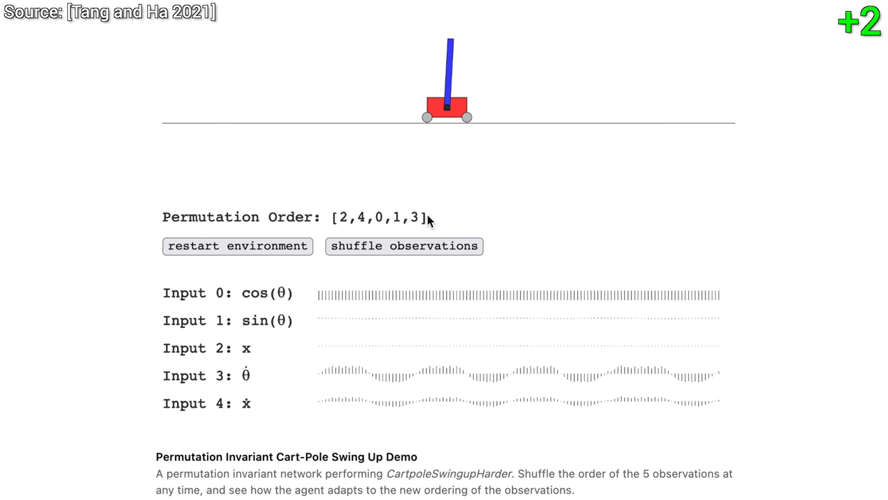
{"action": "left_click", "coordinate": [404, 246]}
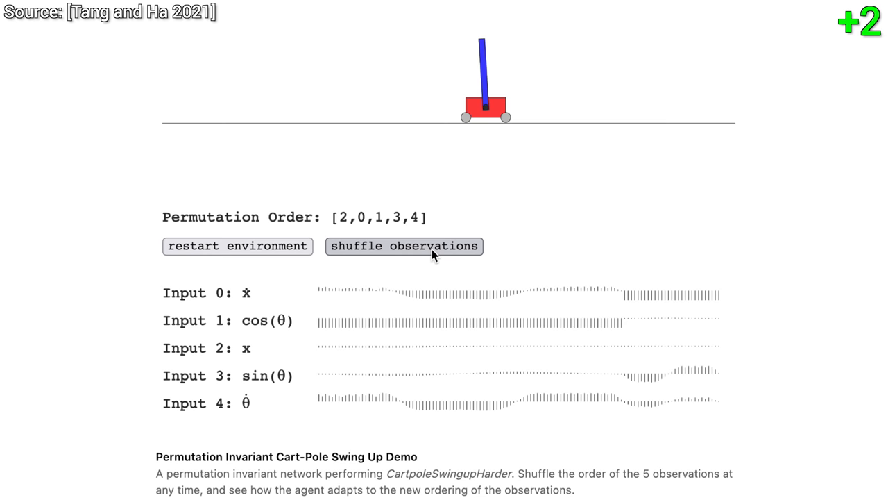
{"action": "left_click", "coordinate": [404, 245]}
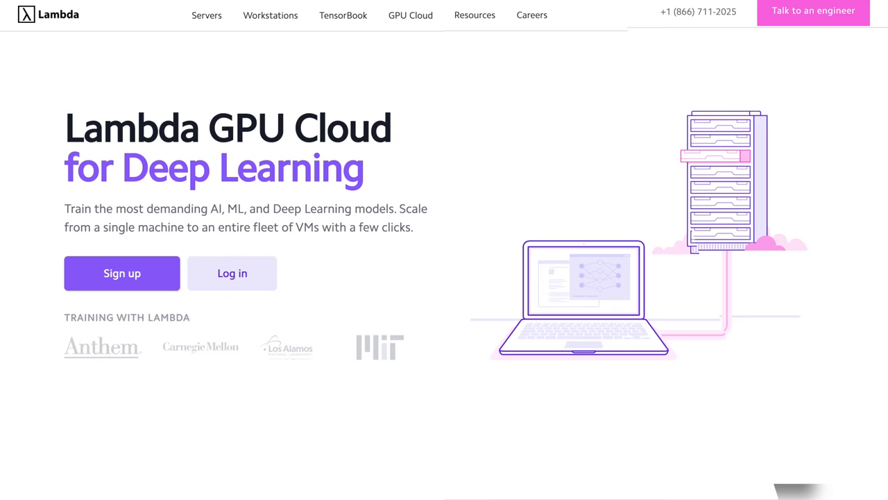
- Scroll the Lambda homepage past the frameworks and compute-cost sections to the pricing heading
{"action": "scroll", "scroll_direction": "down", "scroll_amount": 3}
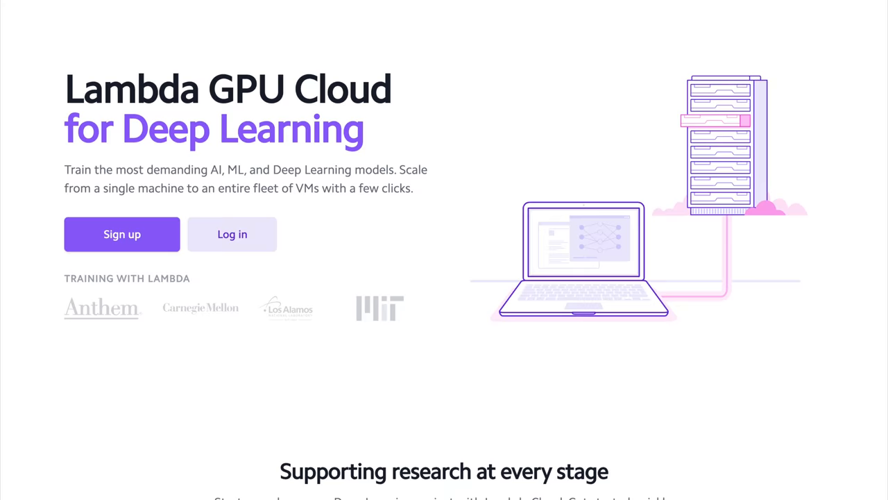
{"action": "scroll", "scroll_direction": "down", "scroll_amount": 3}
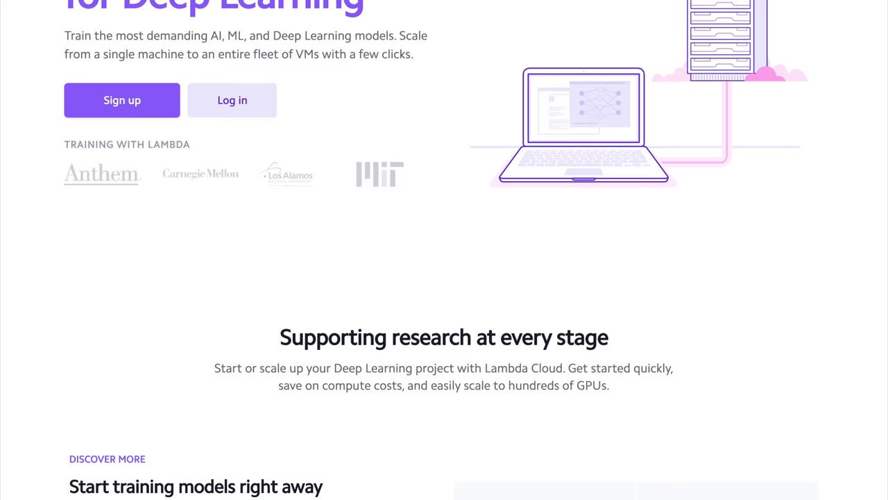
{"action": "scroll", "scroll_direction": "down", "scroll_amount": 3}
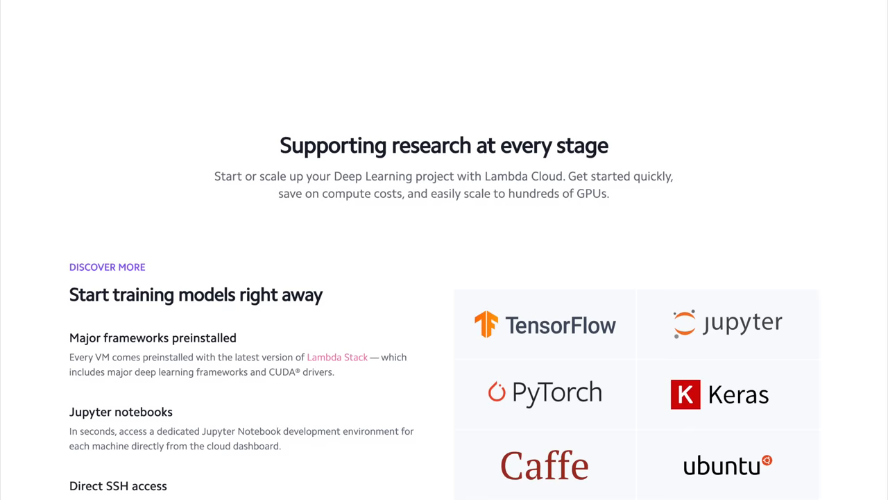
{"action": "scroll", "scroll_direction": "down", "scroll_amount": 3}
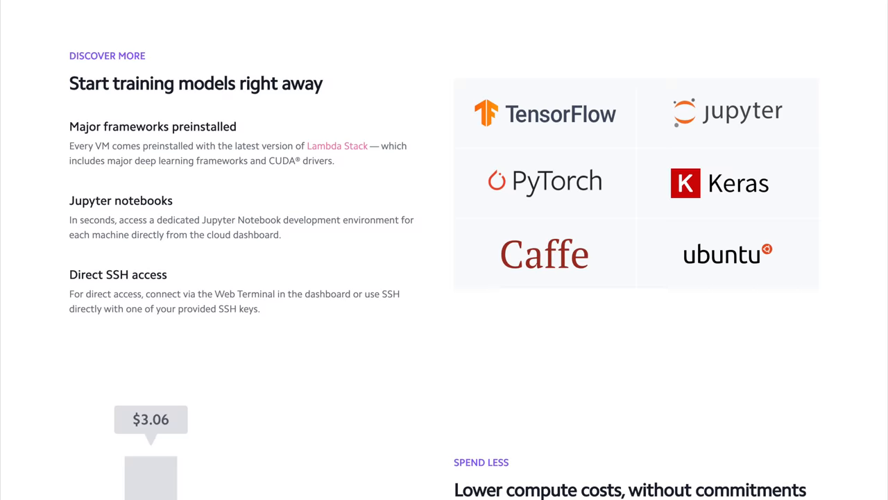
{"action": "scroll", "scroll_direction": "down", "scroll_amount": 3}
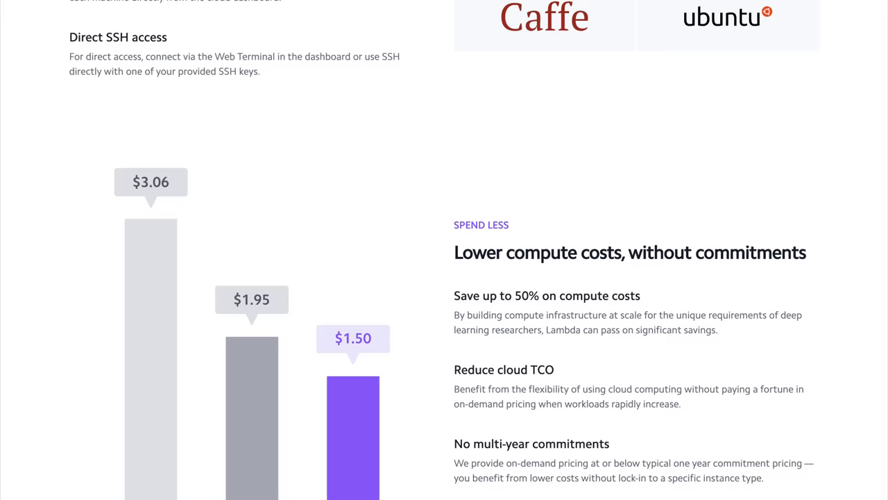
{"action": "scroll", "scroll_direction": "down", "scroll_amount": 3}
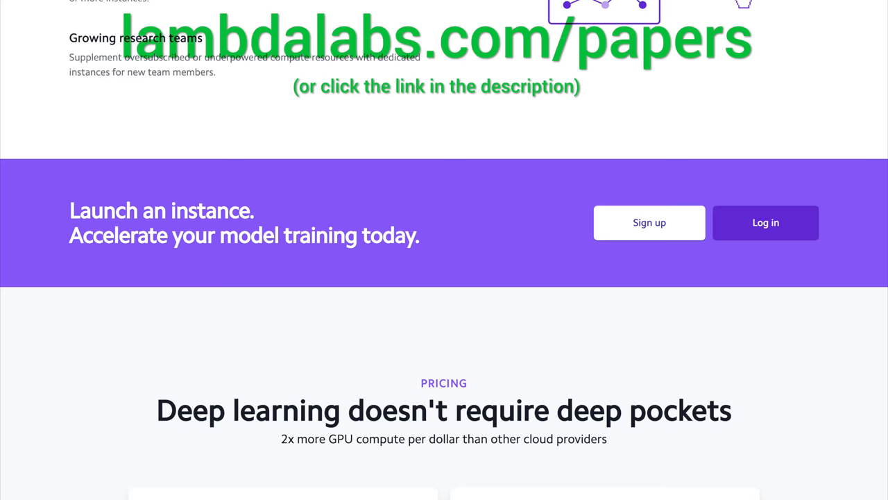
- Scroll to the instance cards showing 4-GPU at $1.50/hr and 8-GPU at $12.00/hr
{"action": "scroll", "scroll_direction": "down", "scroll_amount": 3}
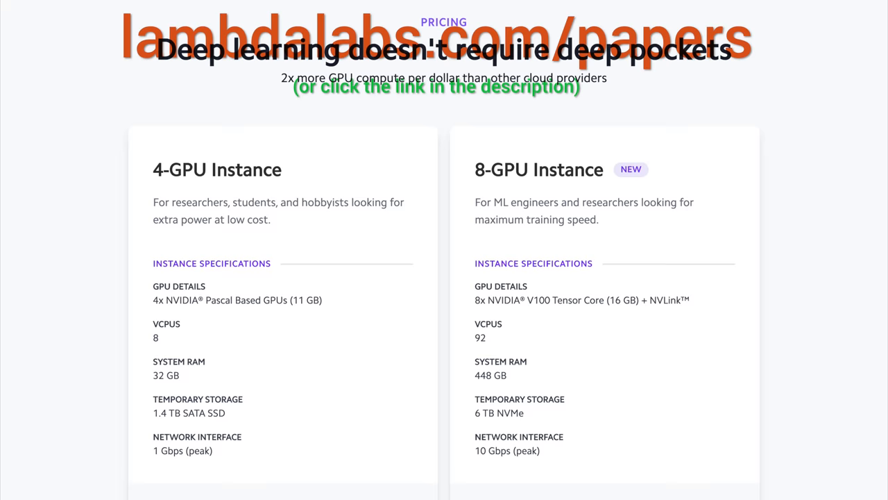
{"action": "scroll", "scroll_direction": "down", "scroll_amount": 3}
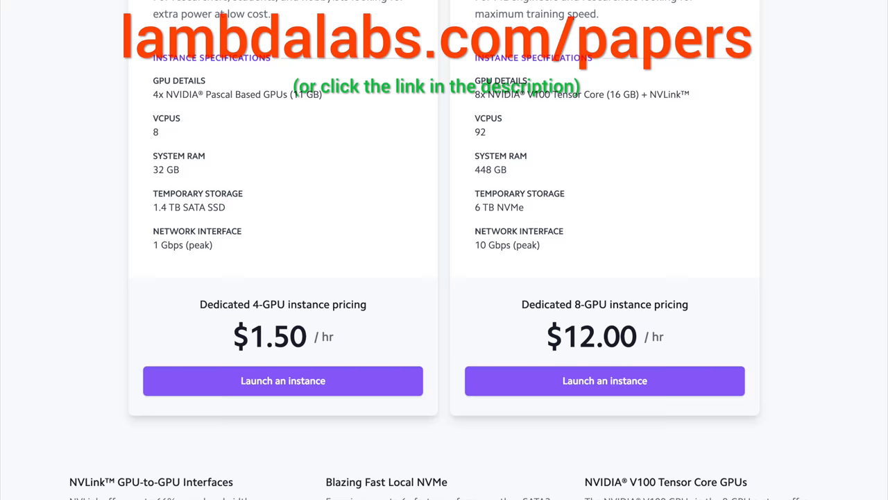